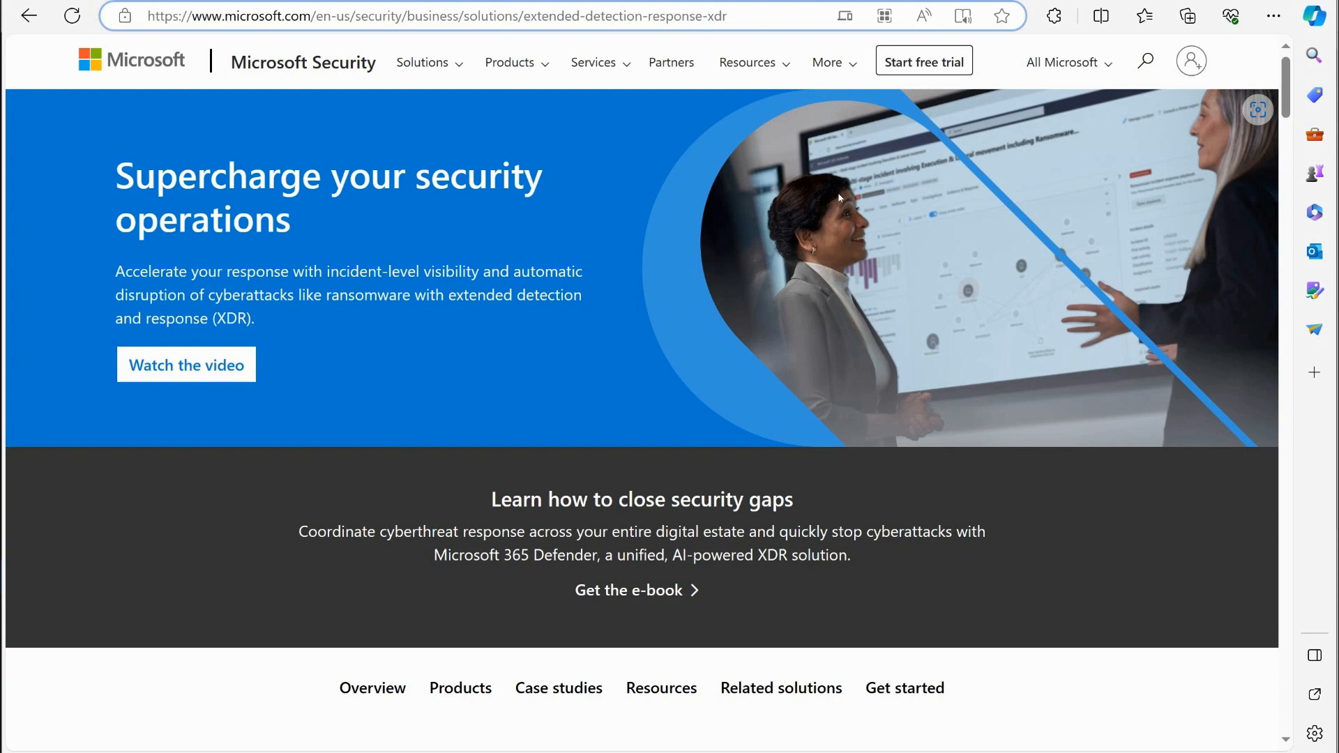
scroll("down", 3)
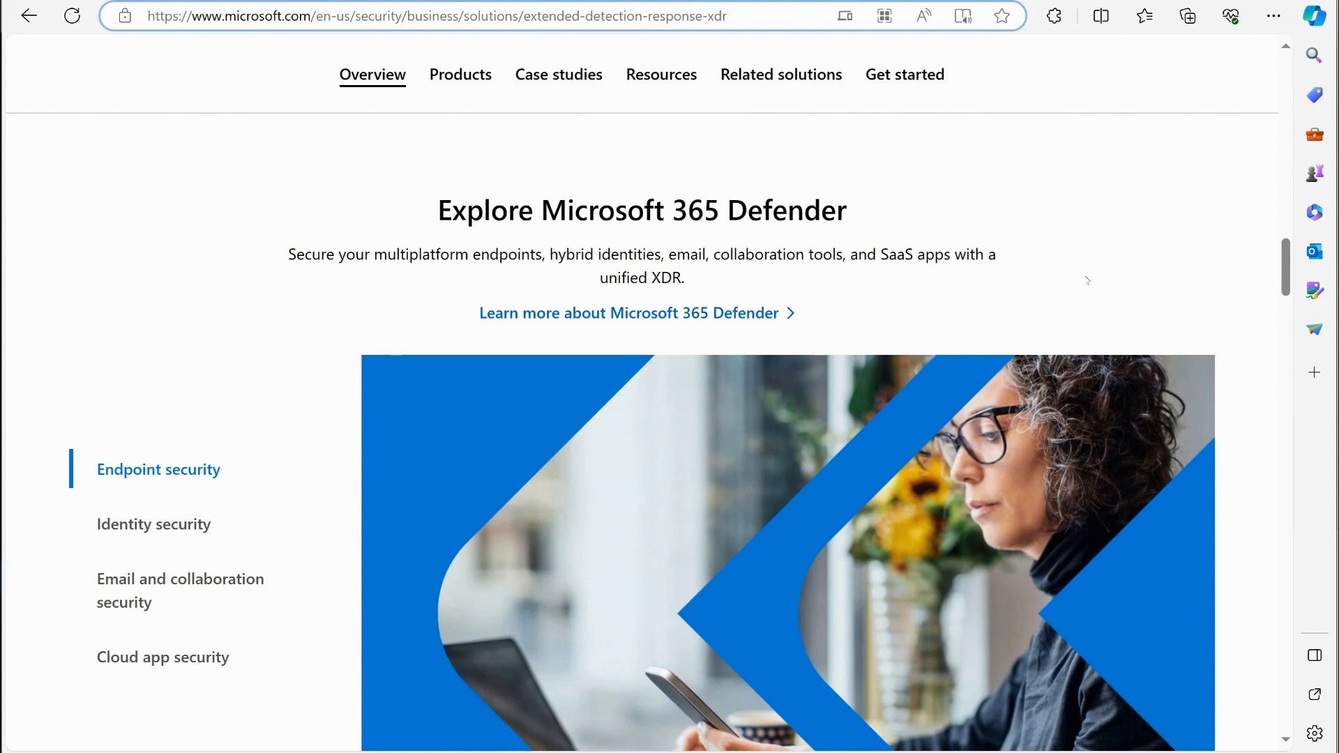
mouse_move(1090, 240)
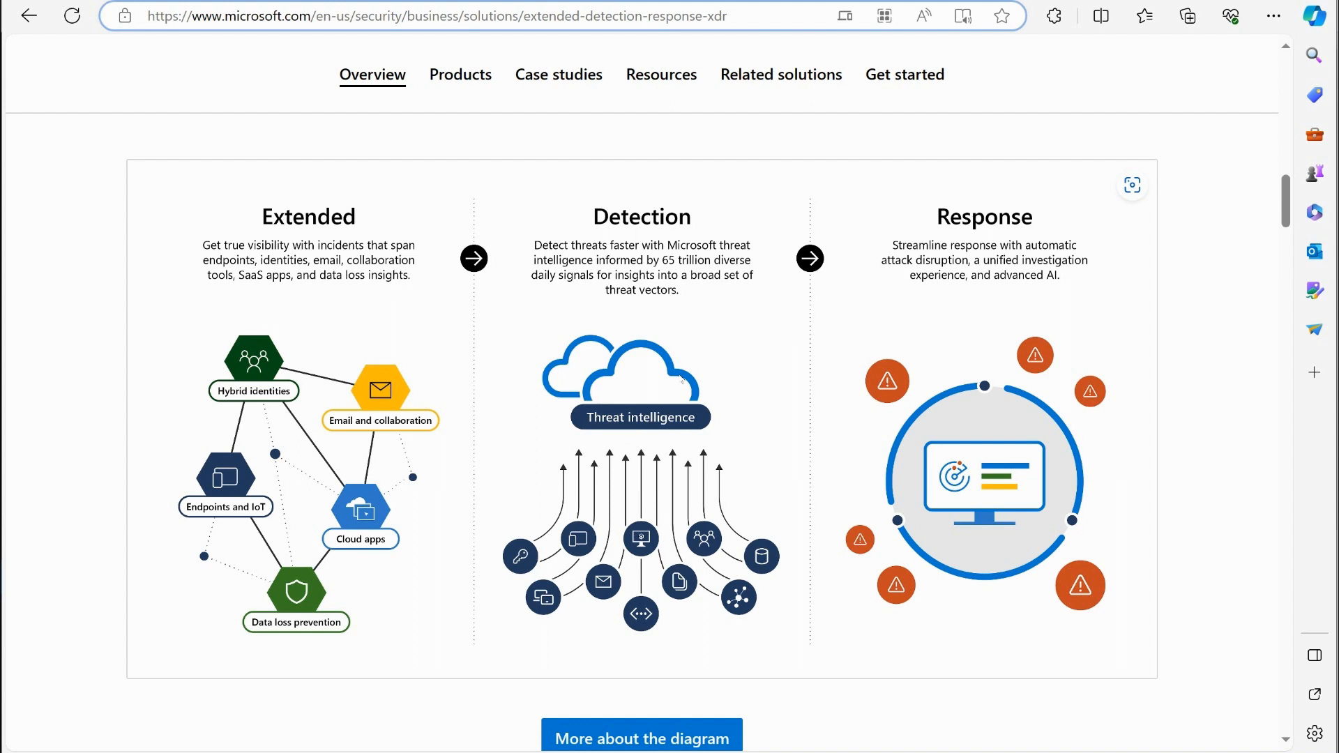
scroll("down", 3)
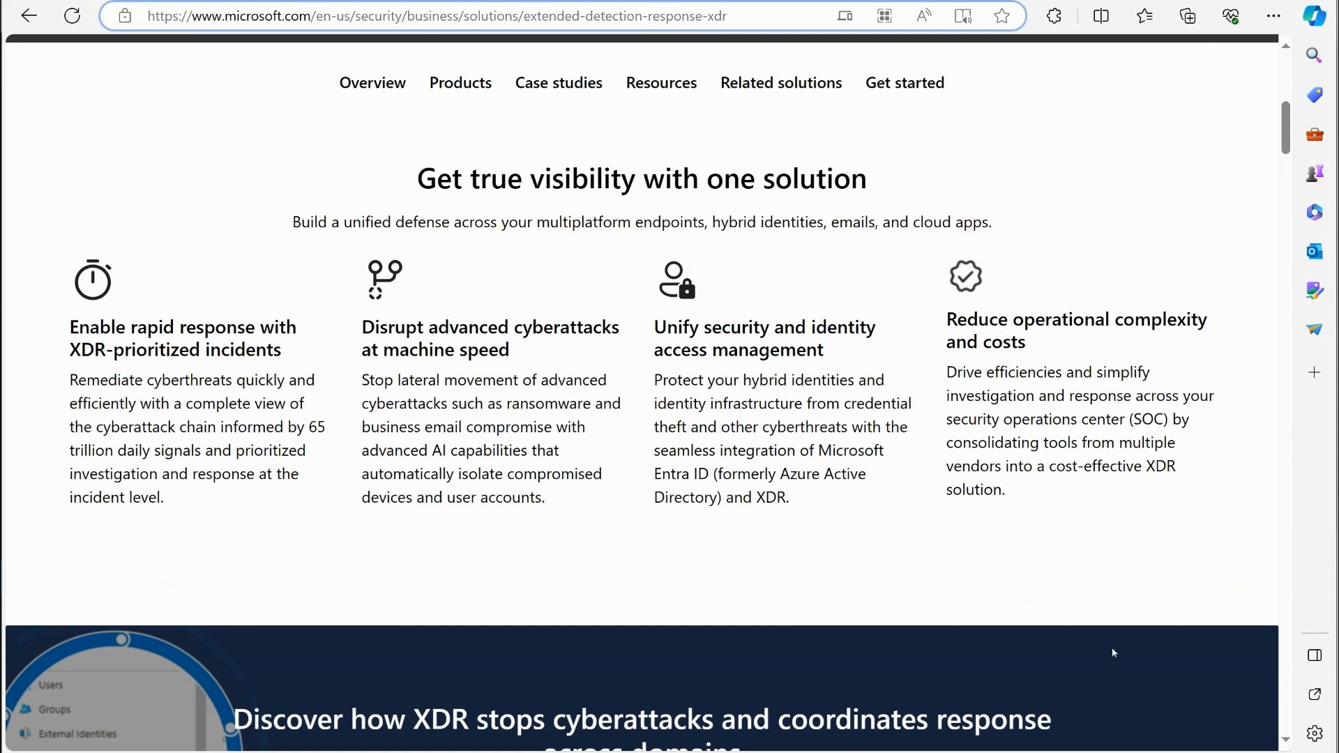